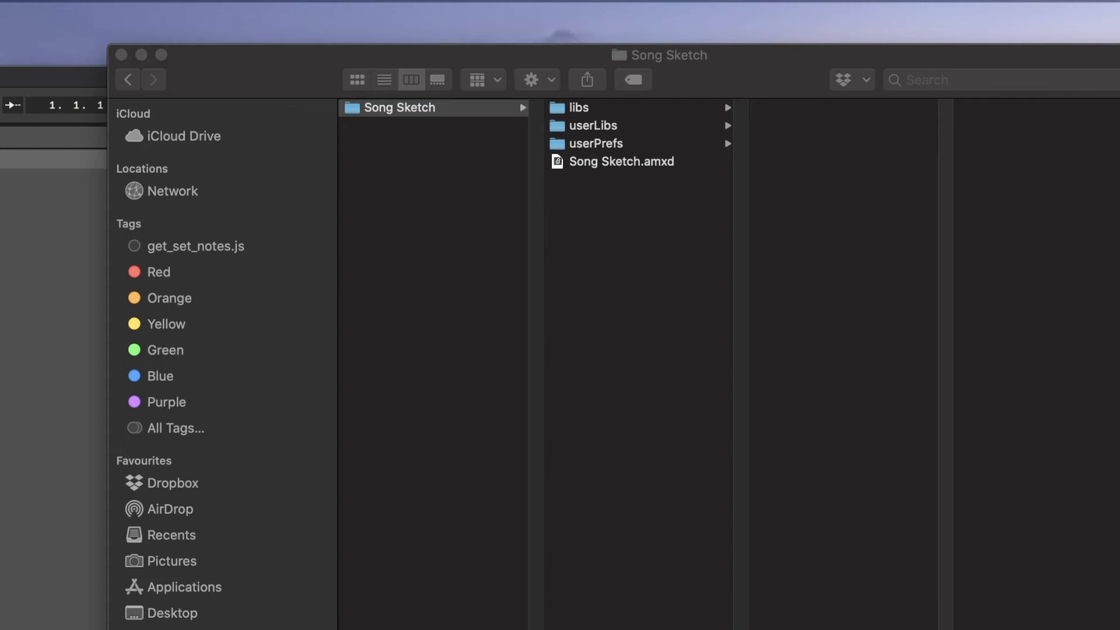
Reveal the User Library place from Live's browser in Finder.
left_click(591, 125)
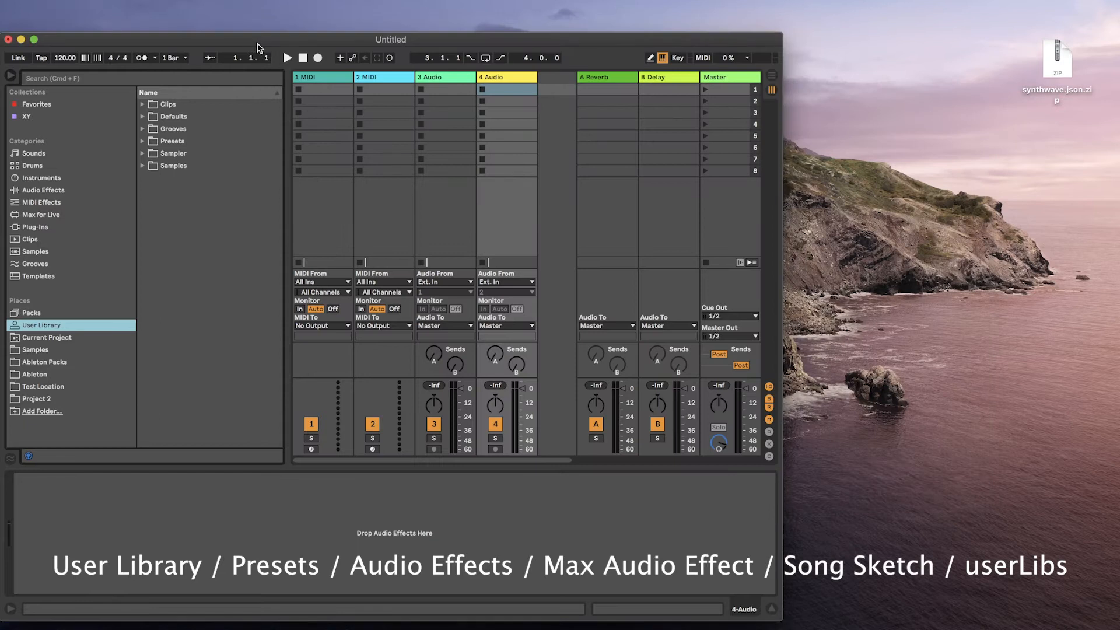
right_click(42, 325)
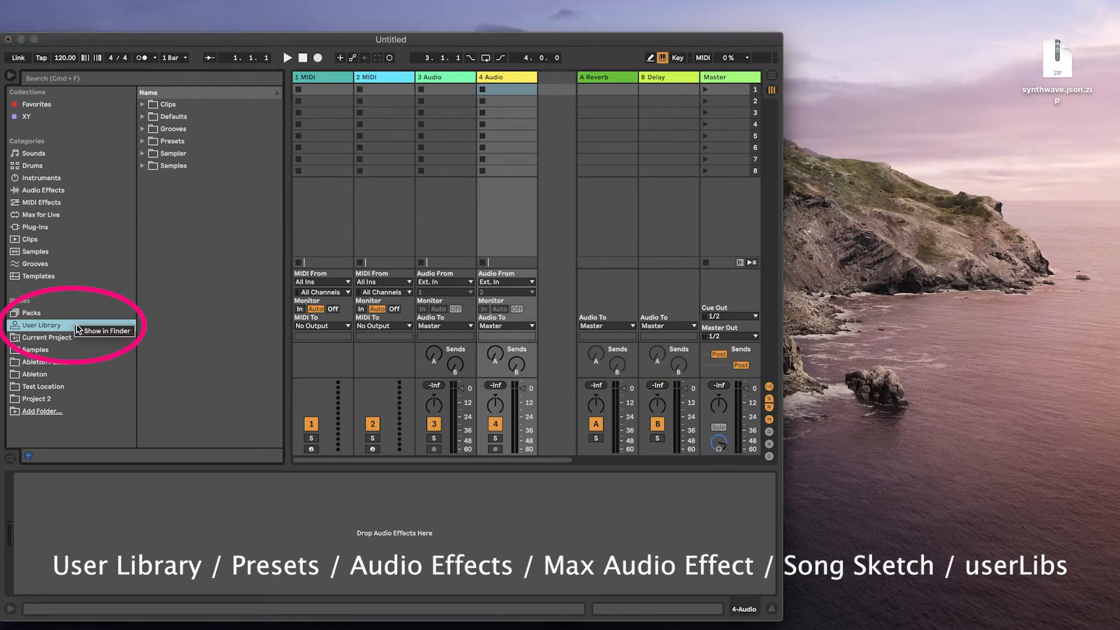
left_click(104, 330)
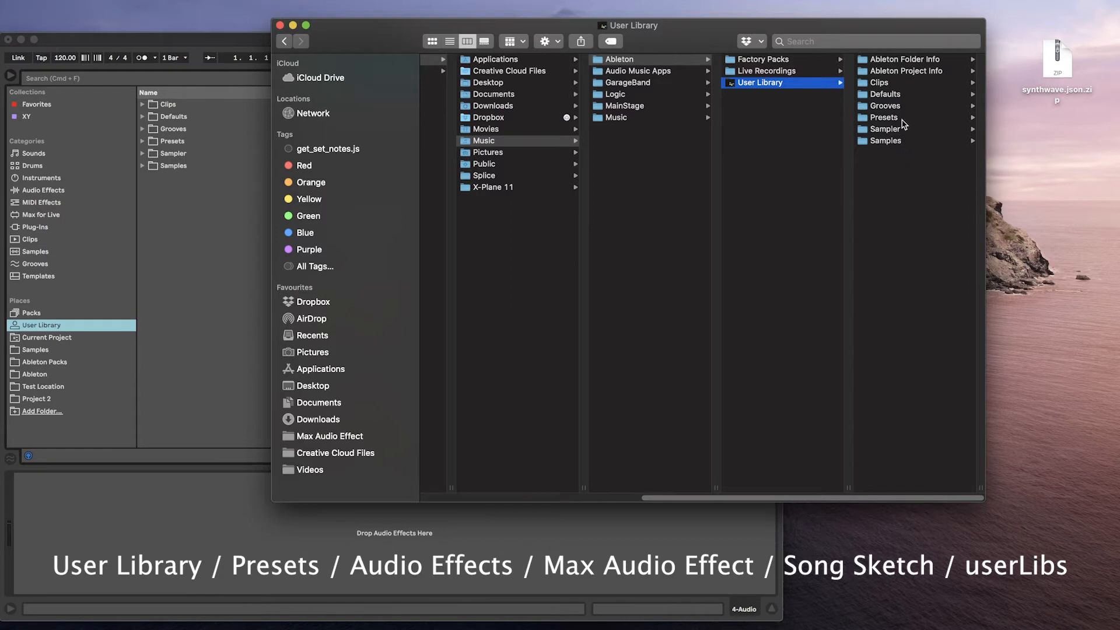
Browse into the User Library's Presets, then its Audio Effects folder.
left_click(886, 116)
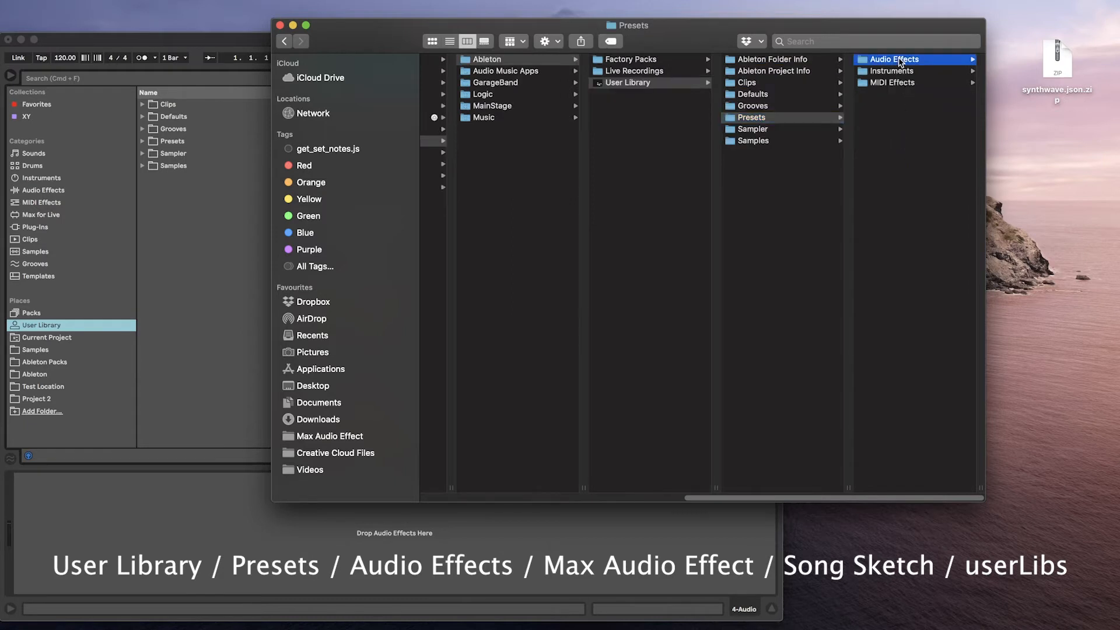
left_click(765, 361)
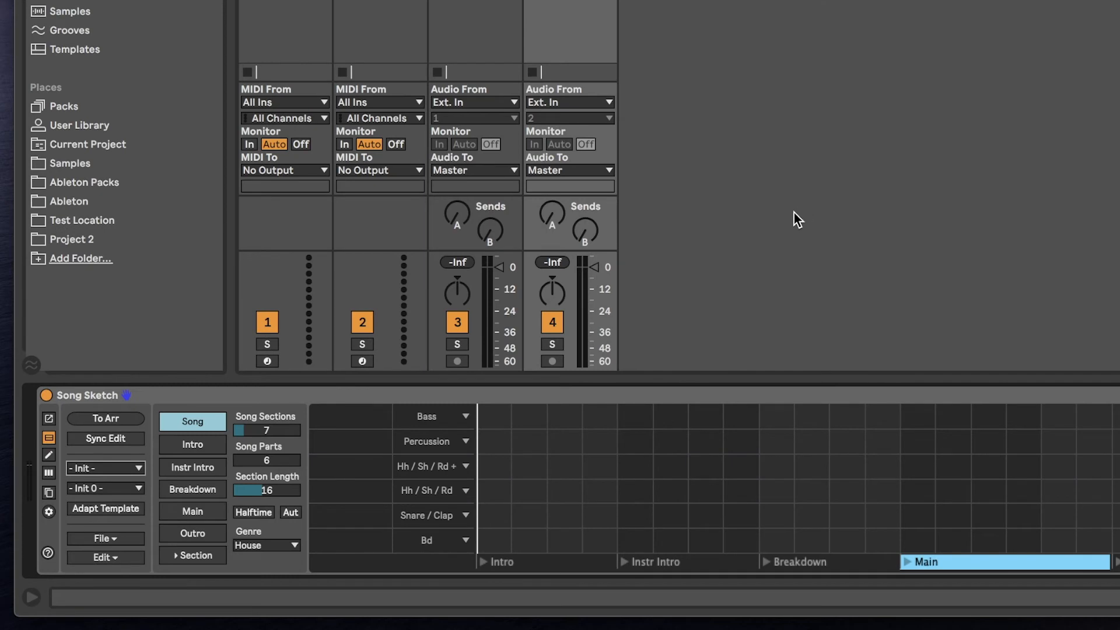
left_click(100, 468)
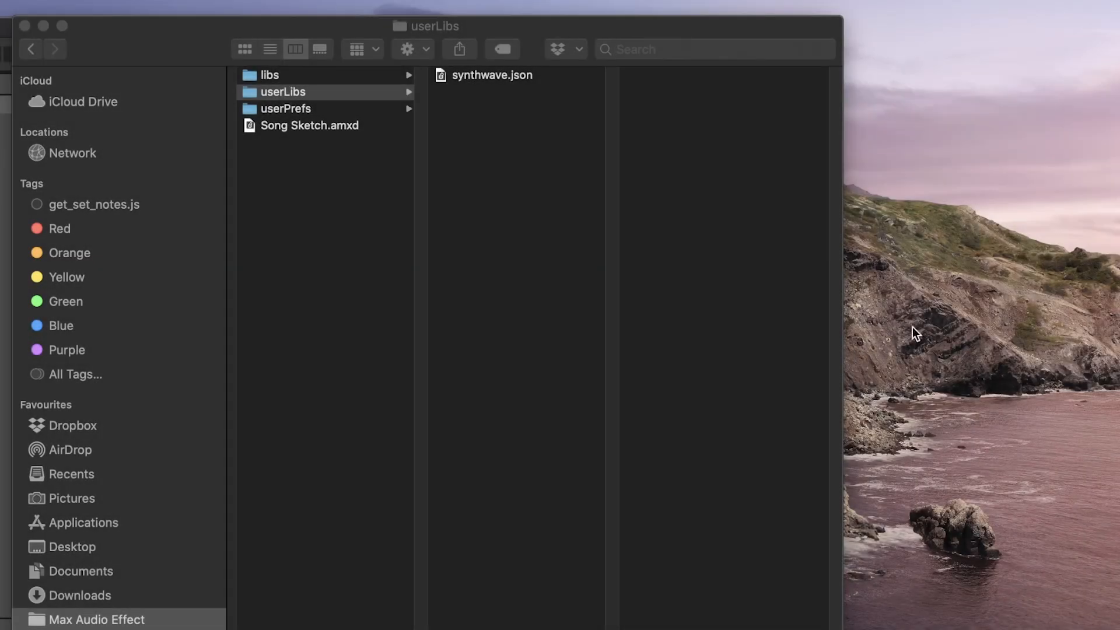
mouse_move(469, 80)
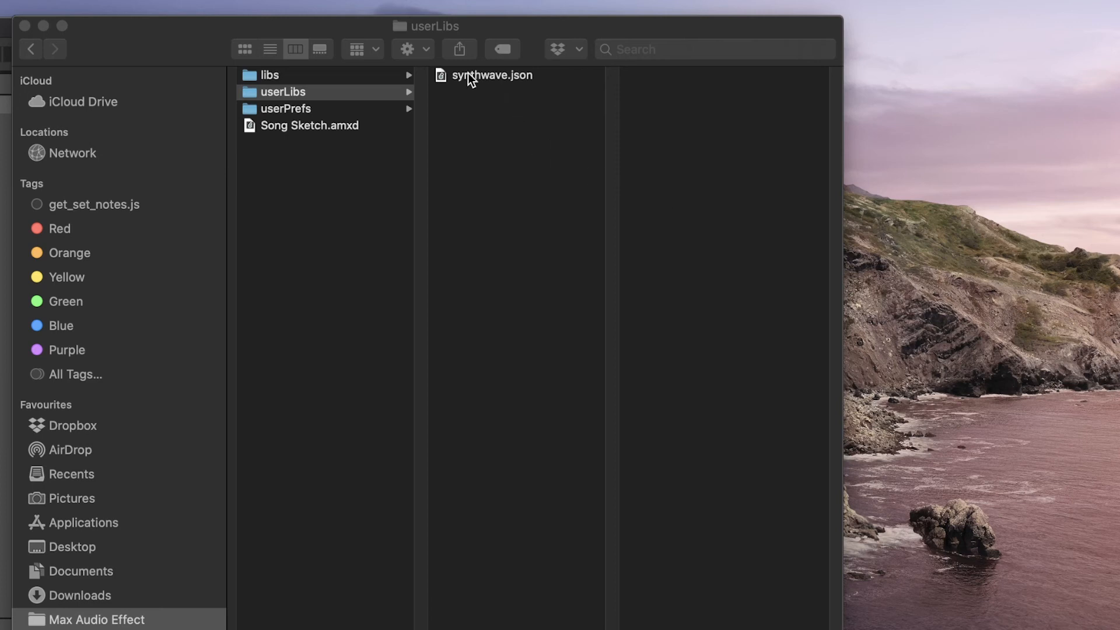